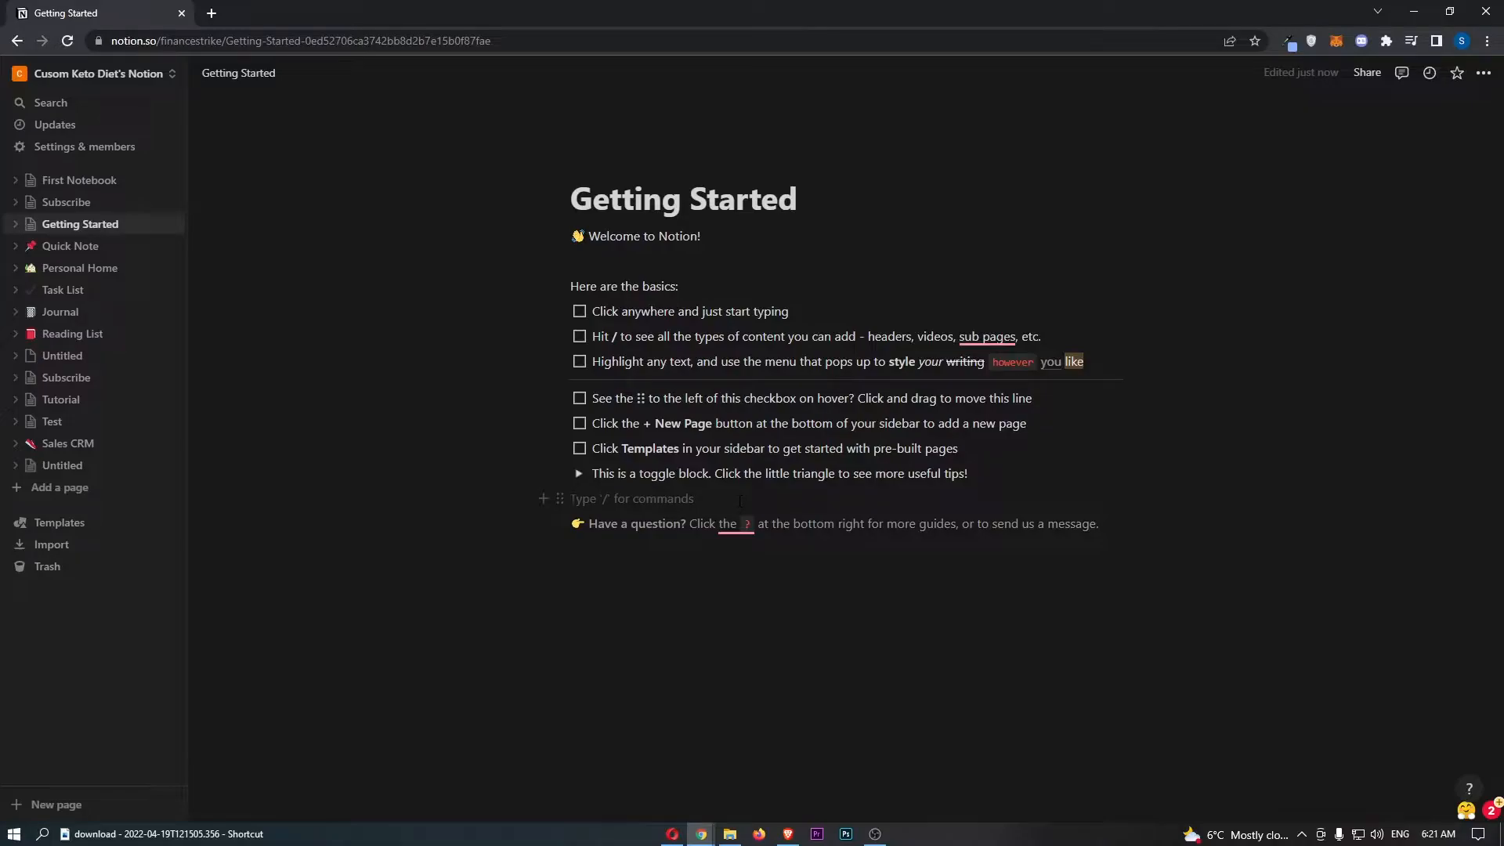
# - Insert a face emoji on the empty line beneath the toggle block using the / menu
pyautogui.click(575, 498)
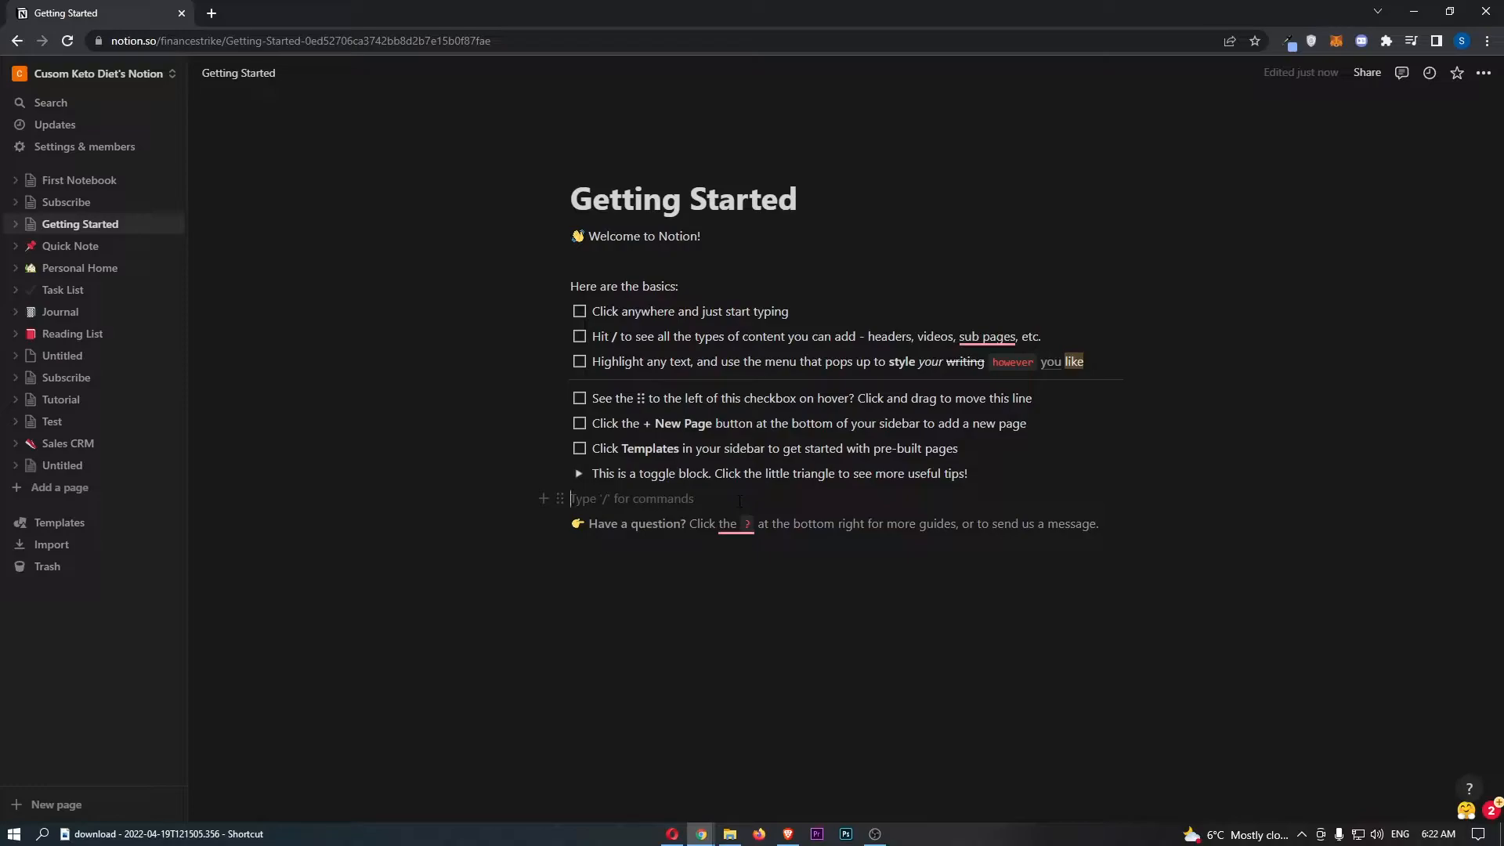
pyautogui.moveTo(585, 461)
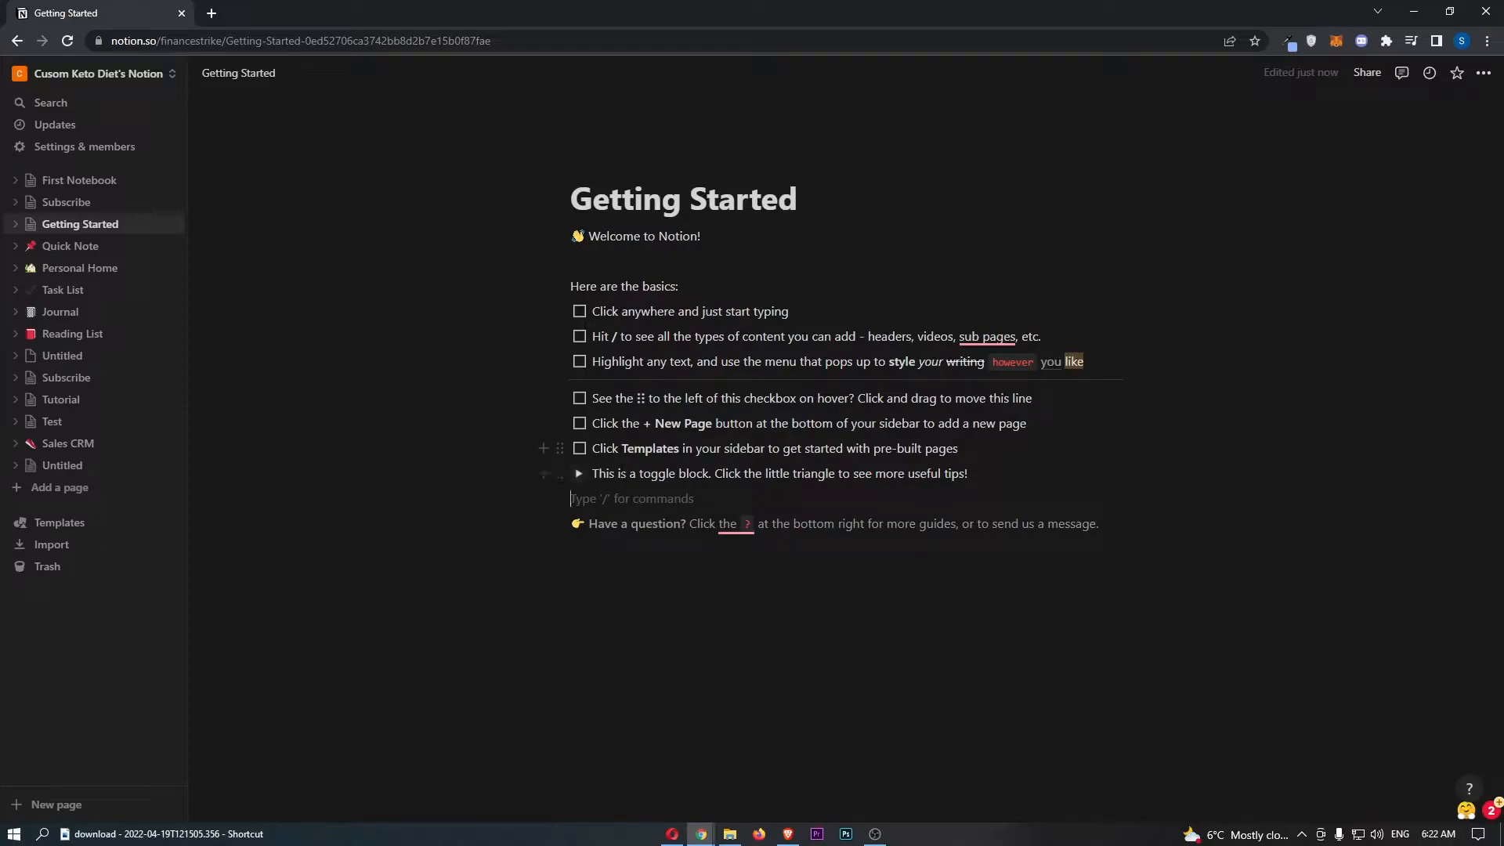
pyautogui.moveTo(541, 500)
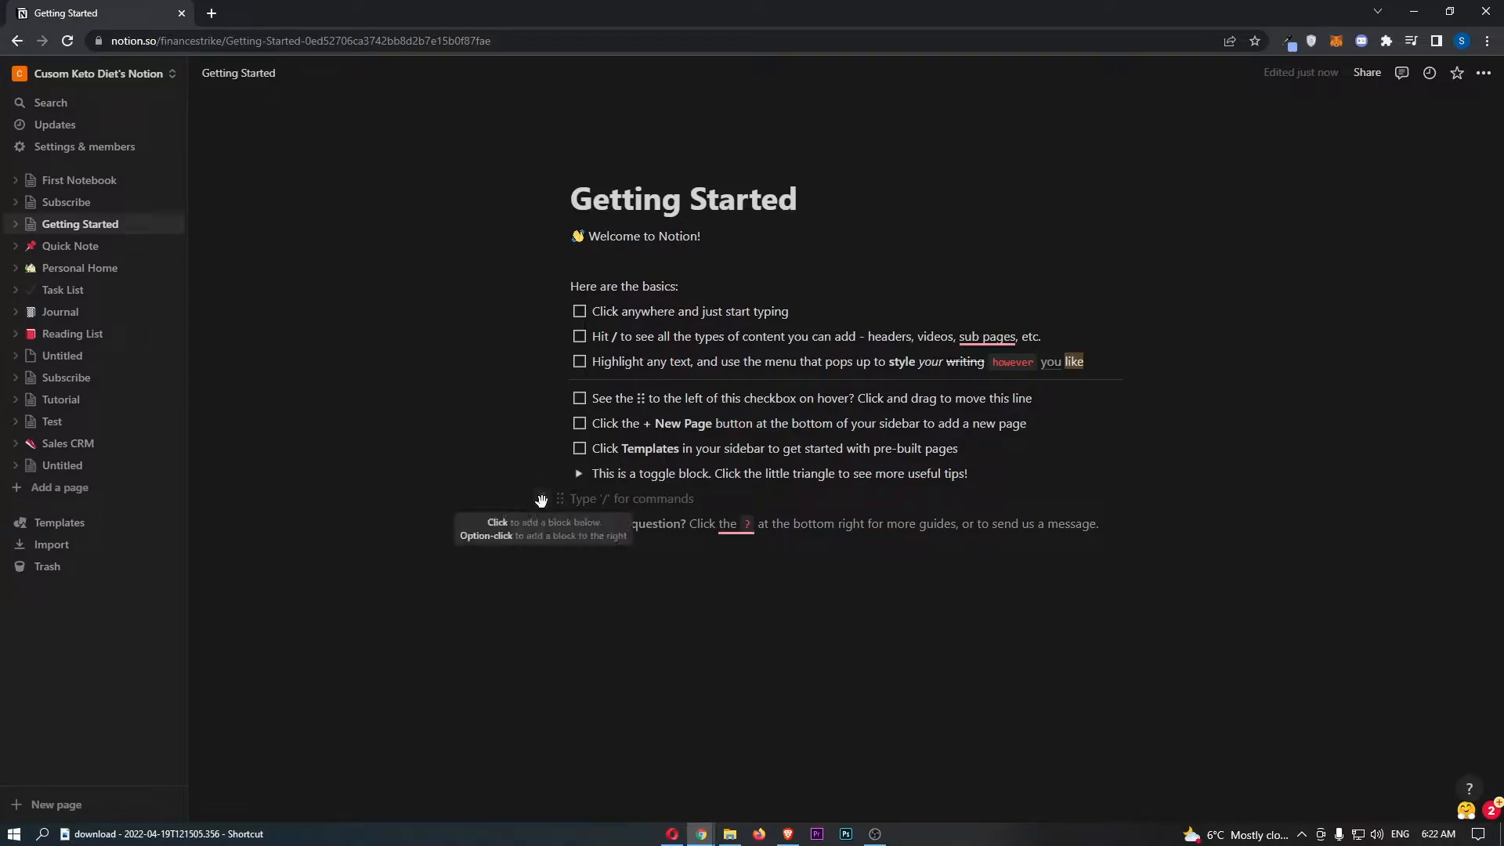
pyautogui.write('/')
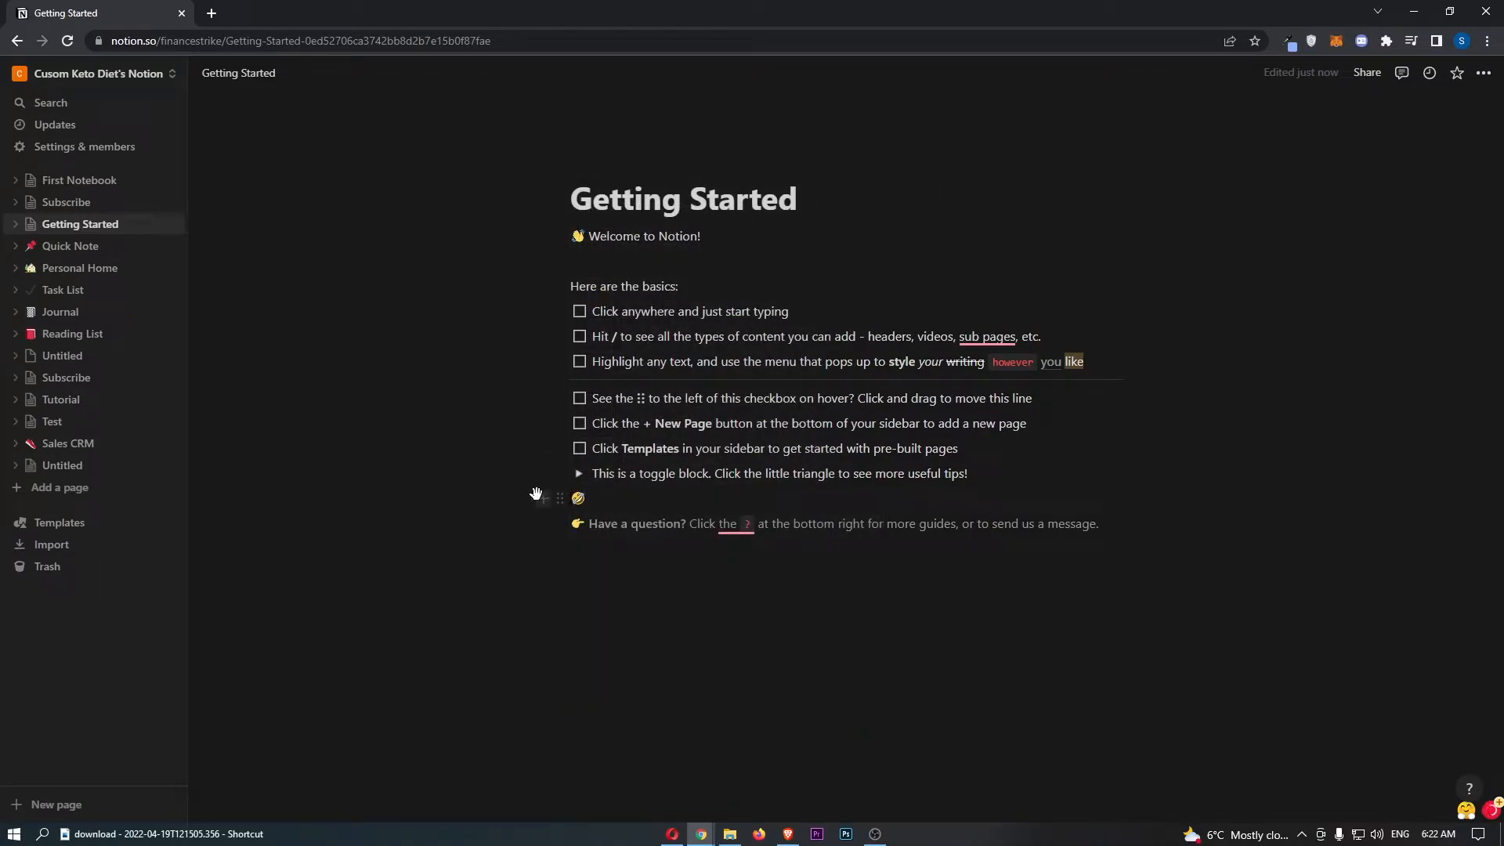
pyautogui.write('/')
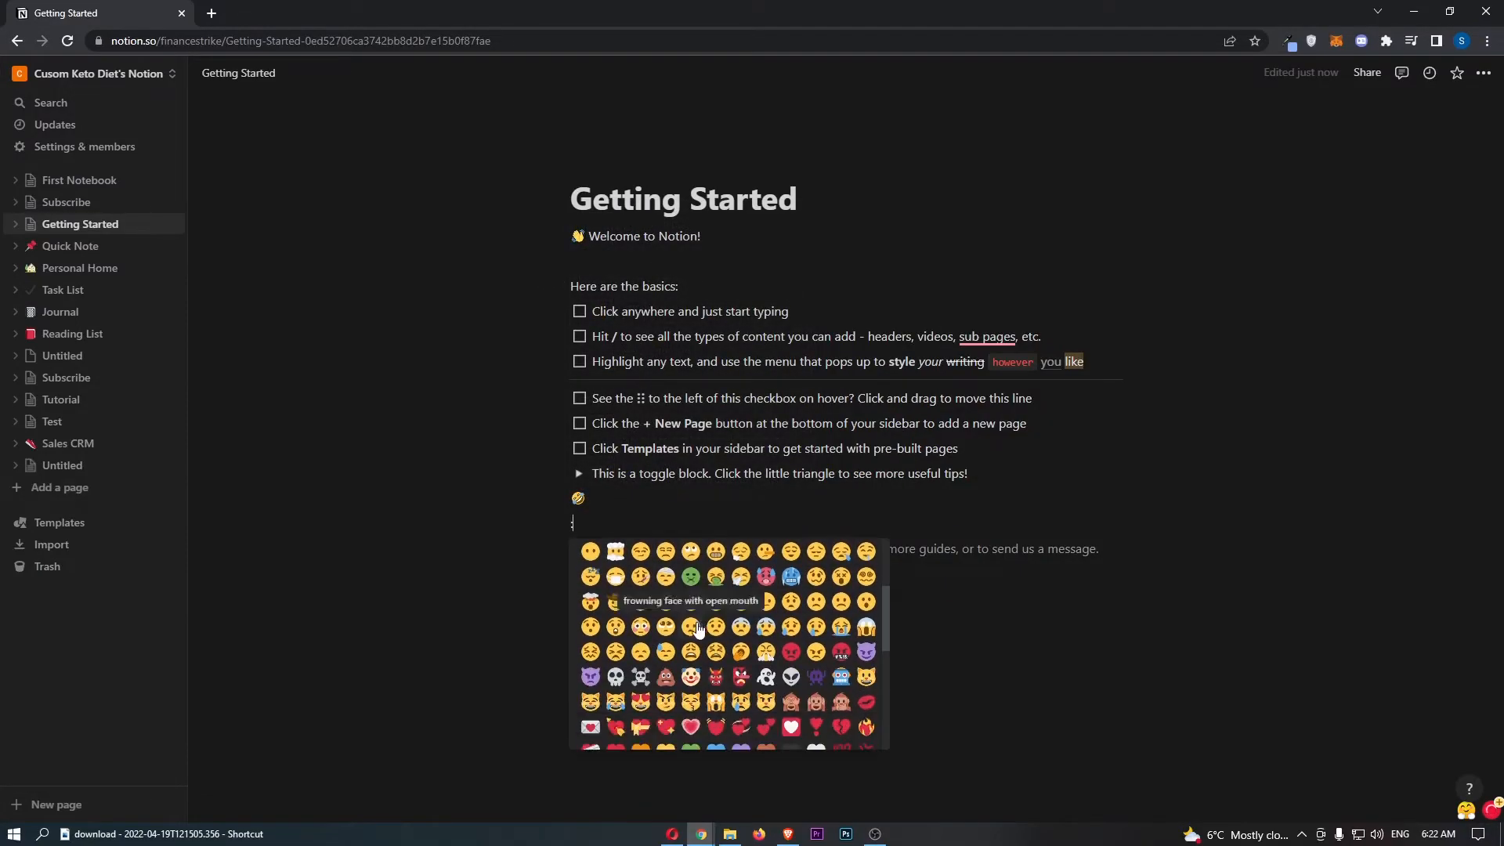
pyautogui.click(697, 628)
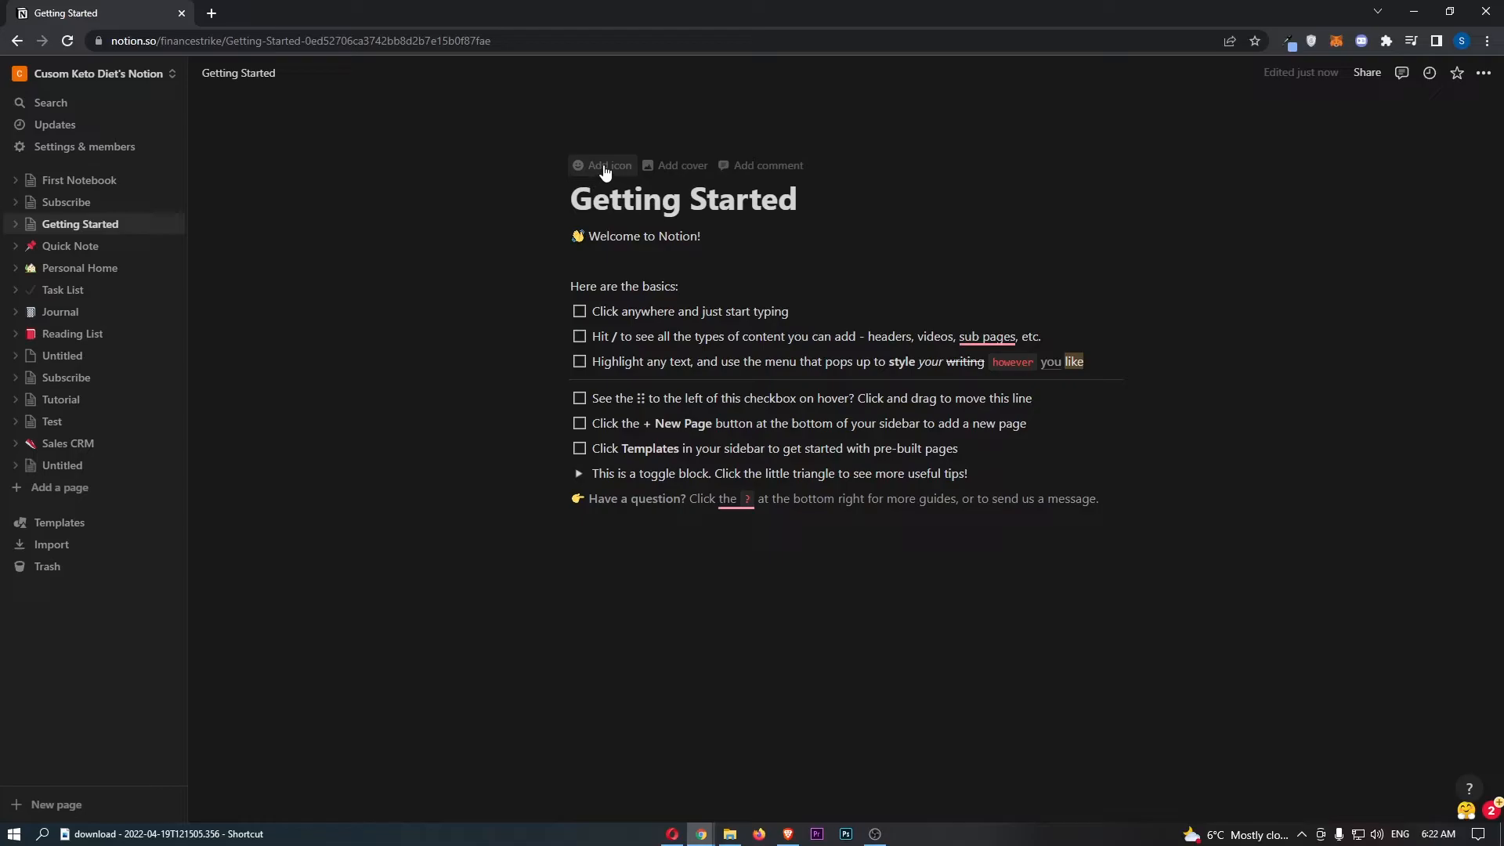
# - Set a red hot-face emoji as the page icon and browse the emoji picker for alternatives
pyautogui.click(607, 165)
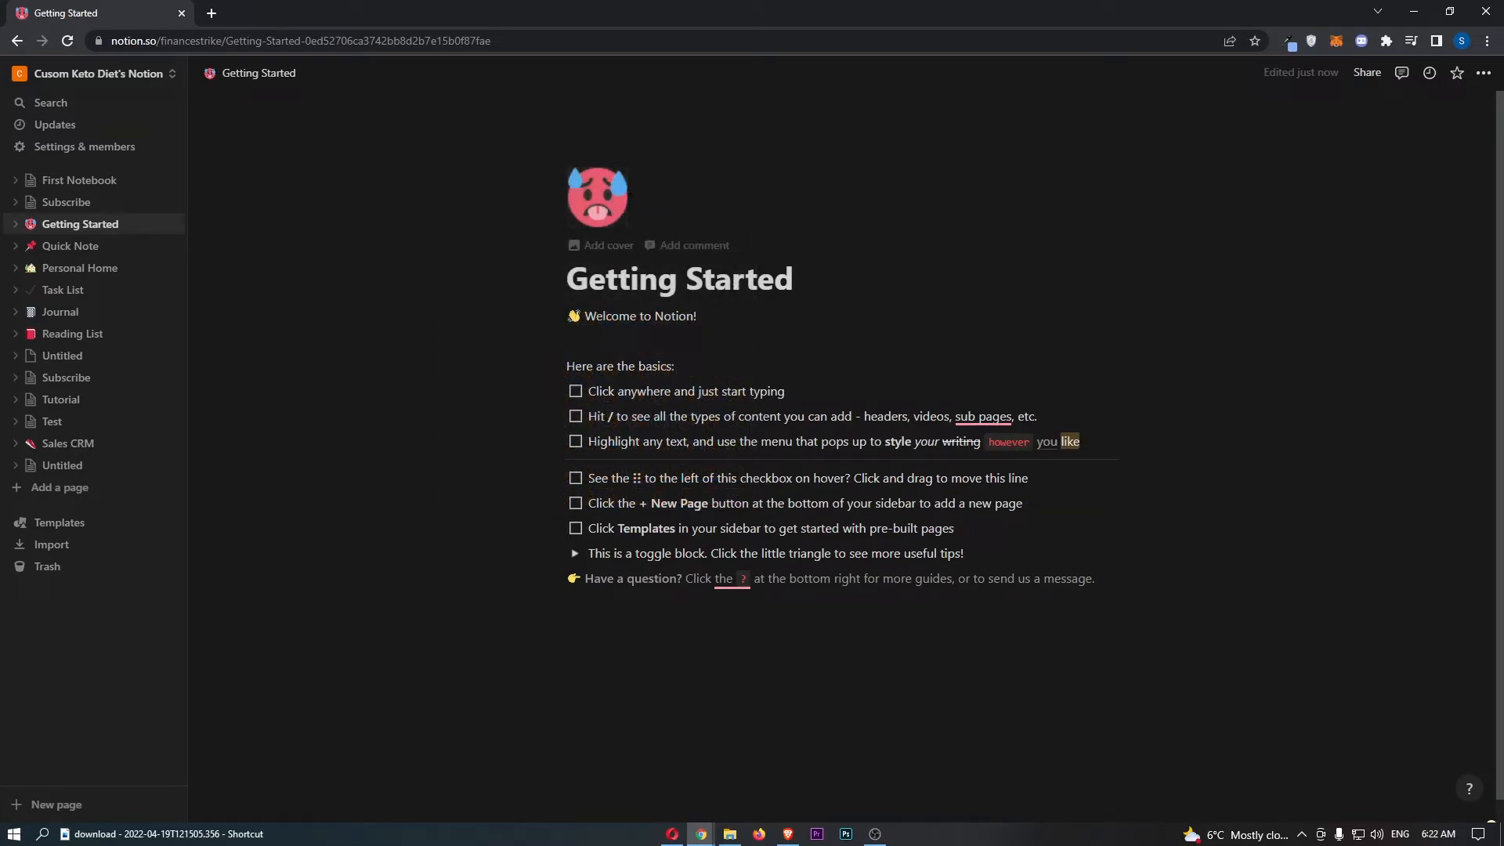
pyautogui.click(595, 197)
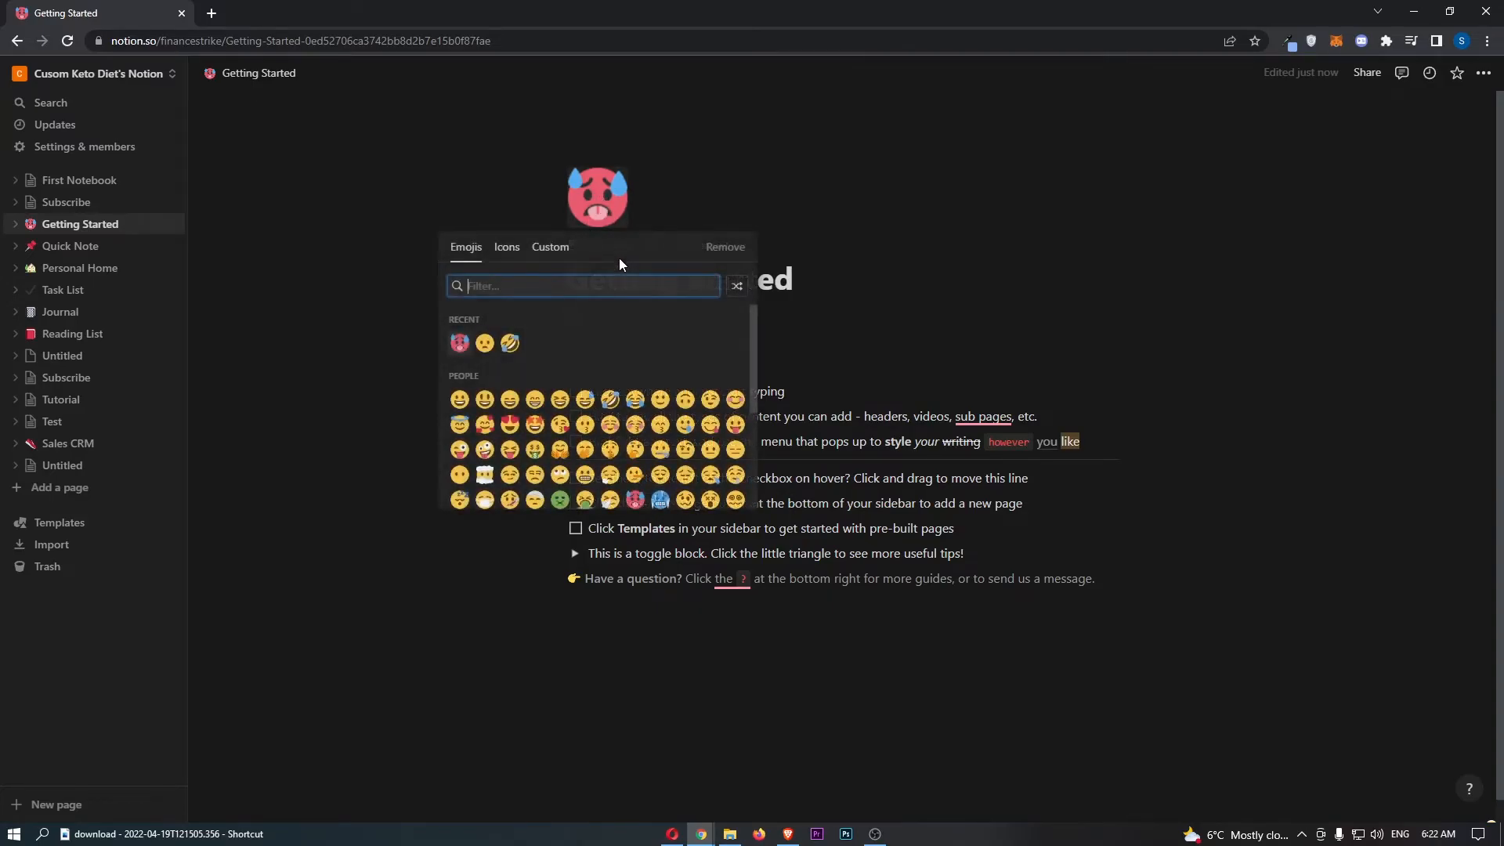
pyautogui.scroll(-3)
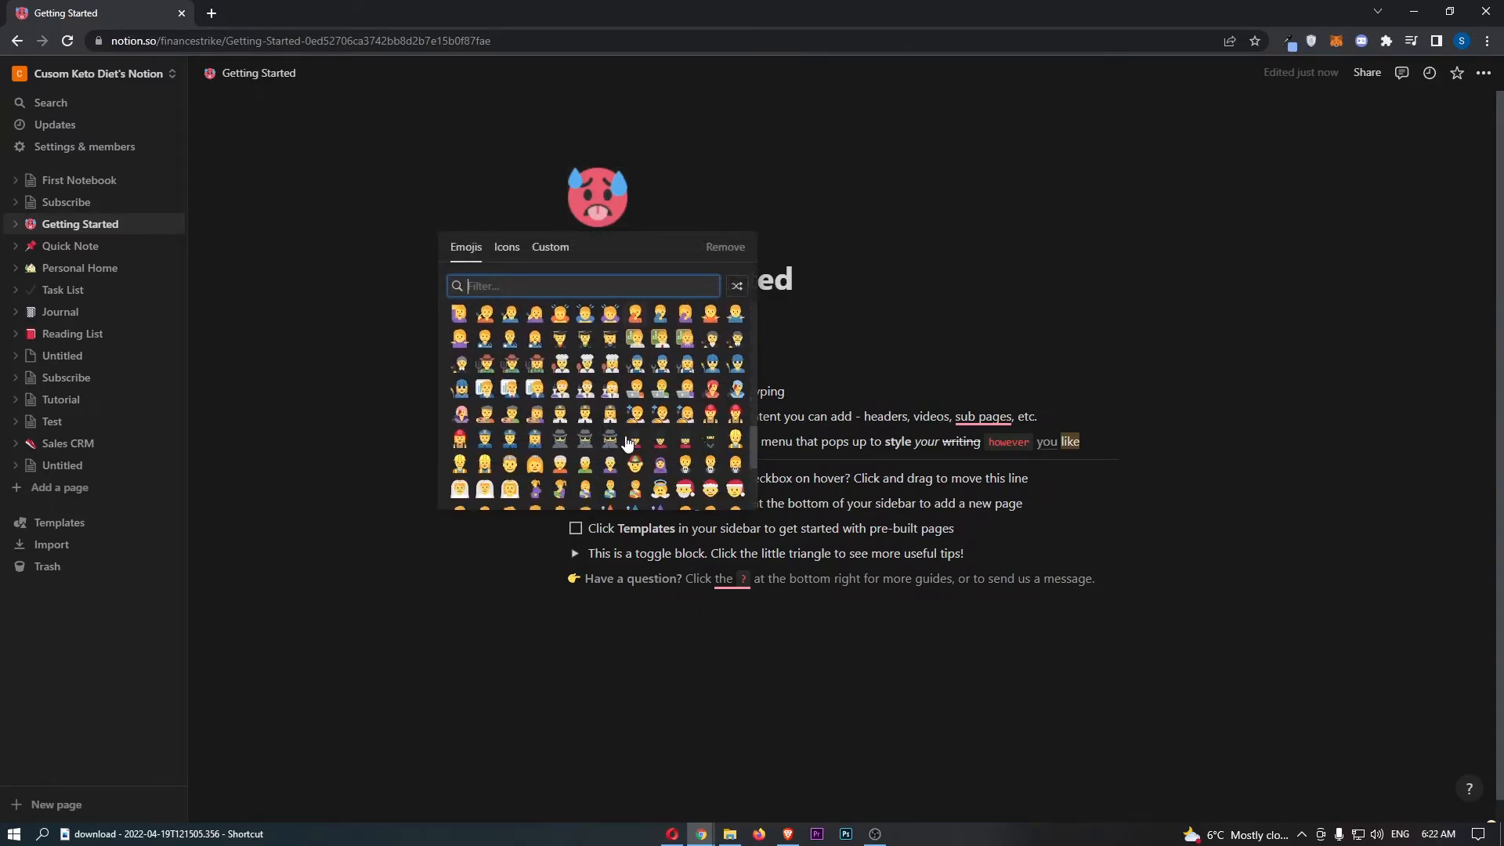